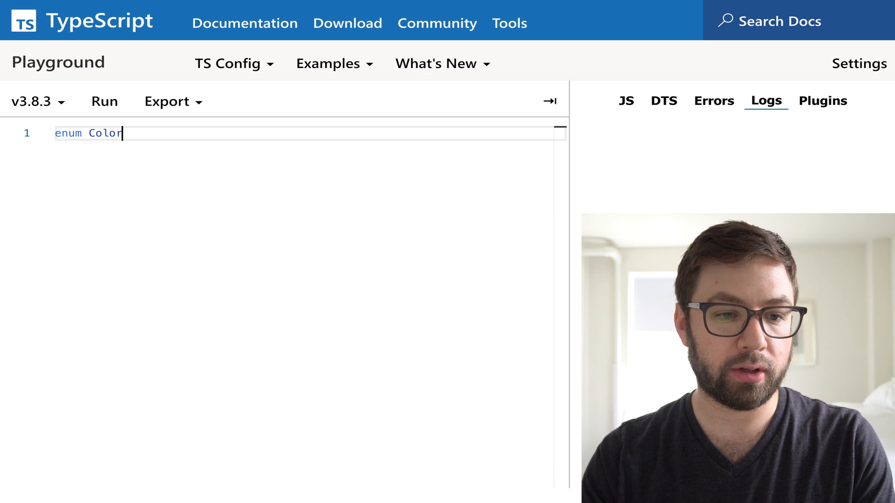
# Write enum Colors { Blue, Green } with console.log(Colors.Blue) and run it, logging 0
pyautogui.write('s {')
pyautogui.write('G')
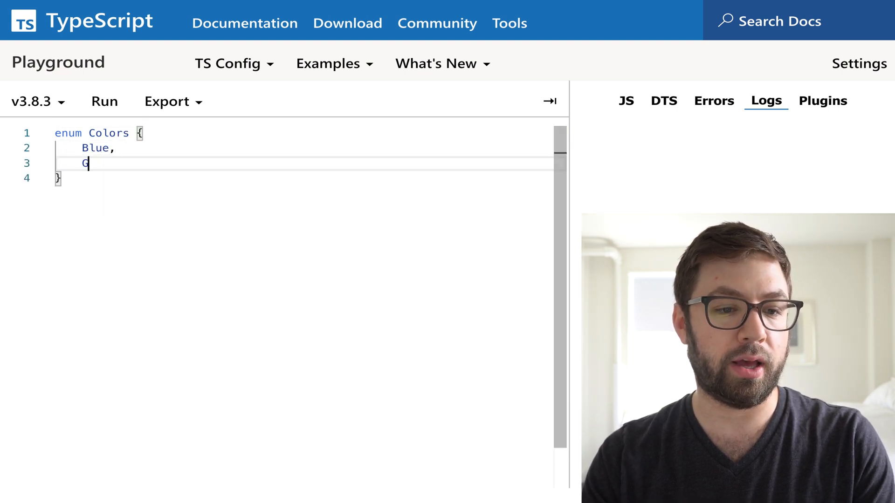
pyautogui.write('reen,')
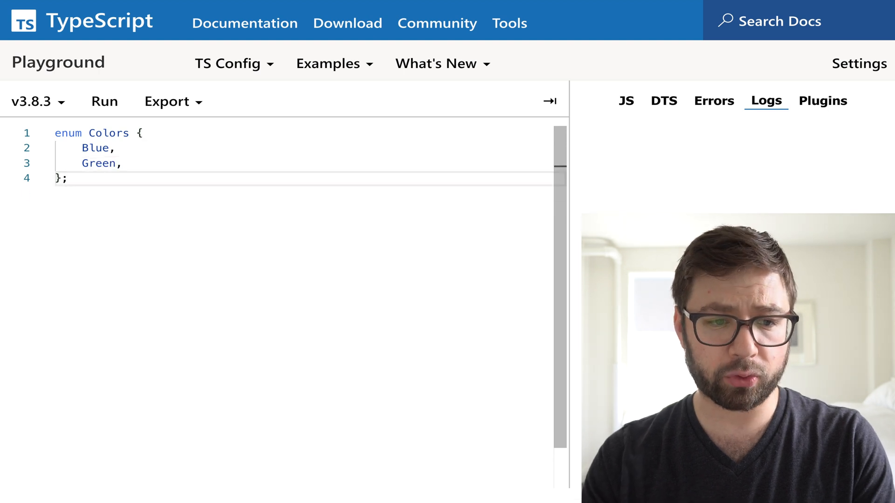
pyautogui.write('console.log(B')
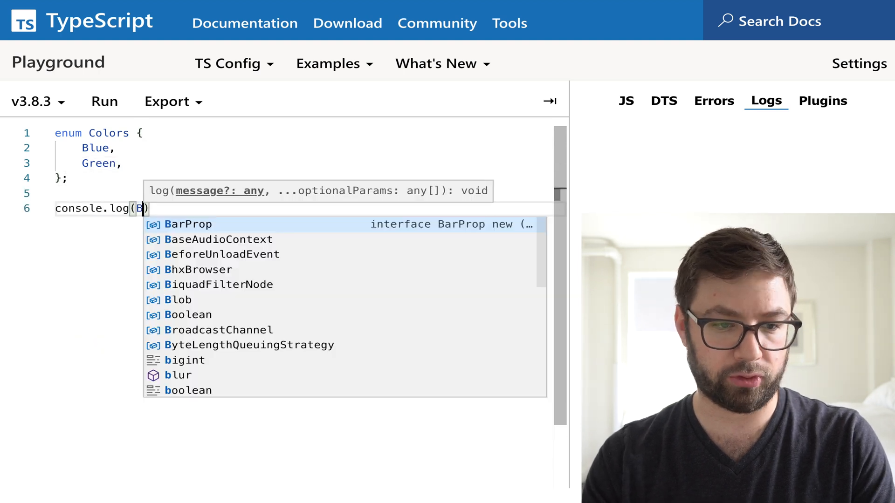
pyautogui.write('Colors.')
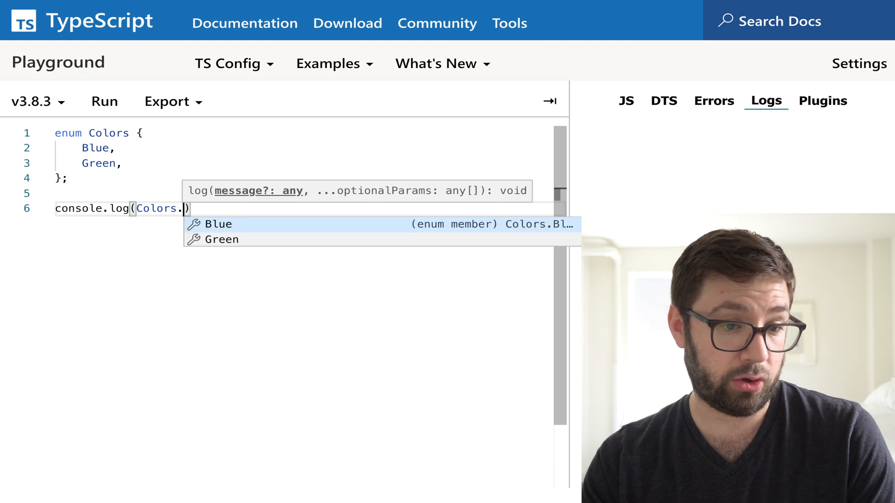
pyautogui.click(218, 224)
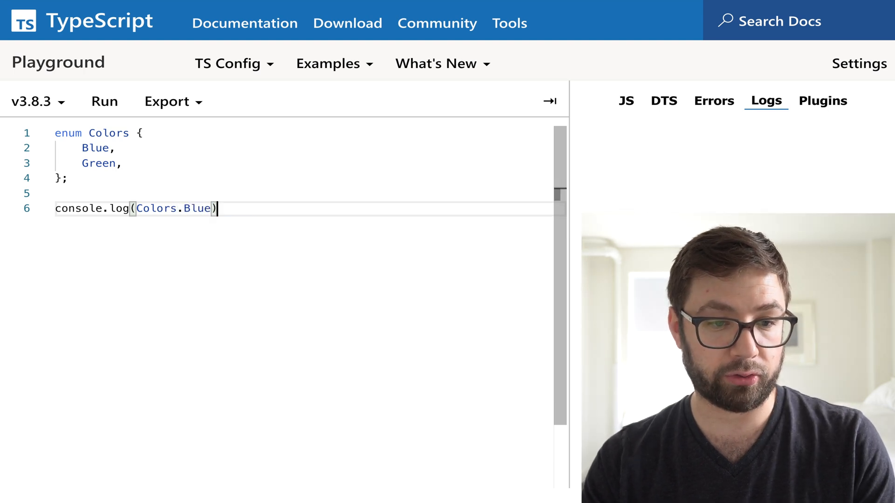
pyautogui.click(104, 101)
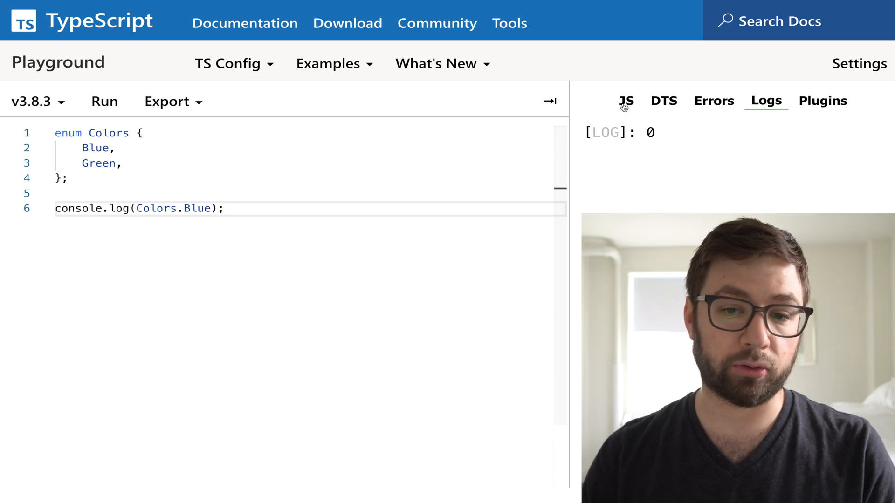
# Assign Blue = 'blue' and Green = 'green' in the enum and rerun, logging blue
pyautogui.click(626, 100)
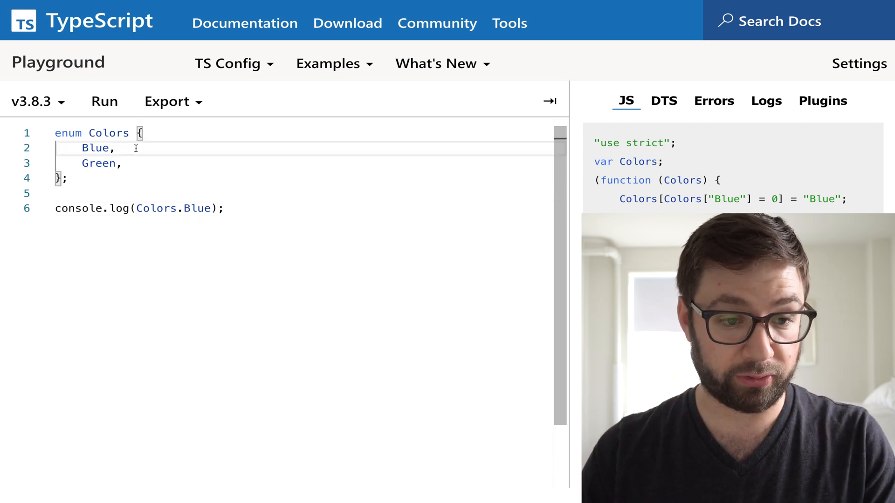
pyautogui.write("= 'blue'")
pyautogui.click(303, 163)
pyautogui.write(" = 'g")
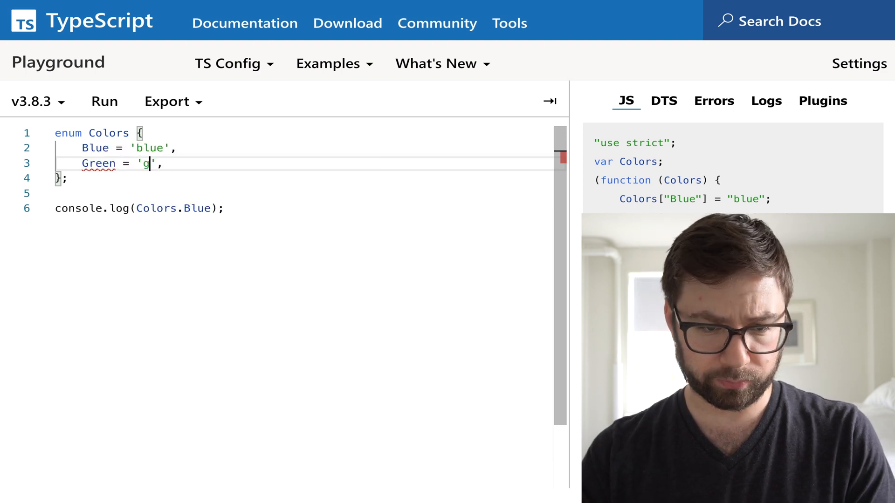
pyautogui.write('reen')
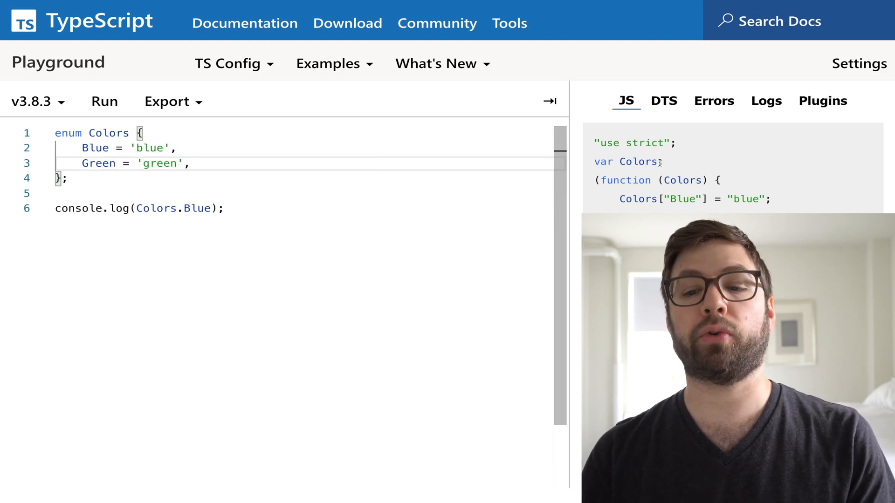
pyautogui.click(104, 101)
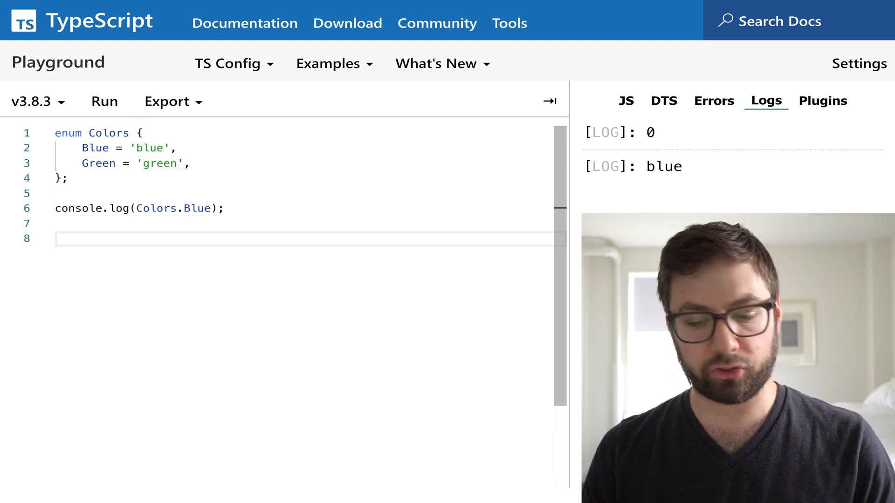
# Write showColor(color: Colors) logging its argument and call showColor(Colors.Blue)
pyautogui.write('function showColor:')
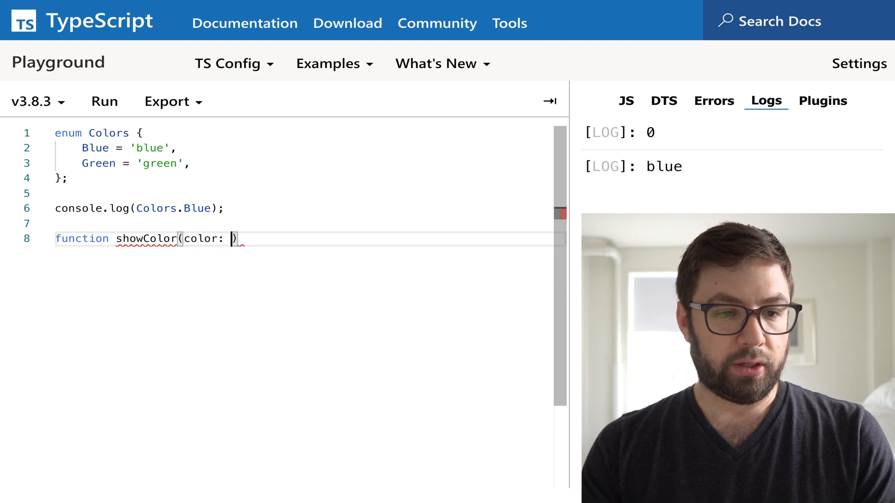
pyautogui.write('Colors')
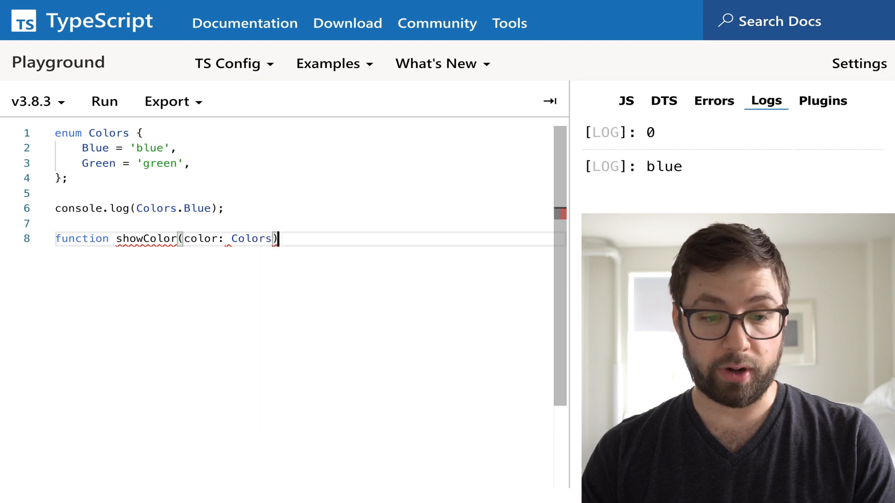
pyautogui.write('{')
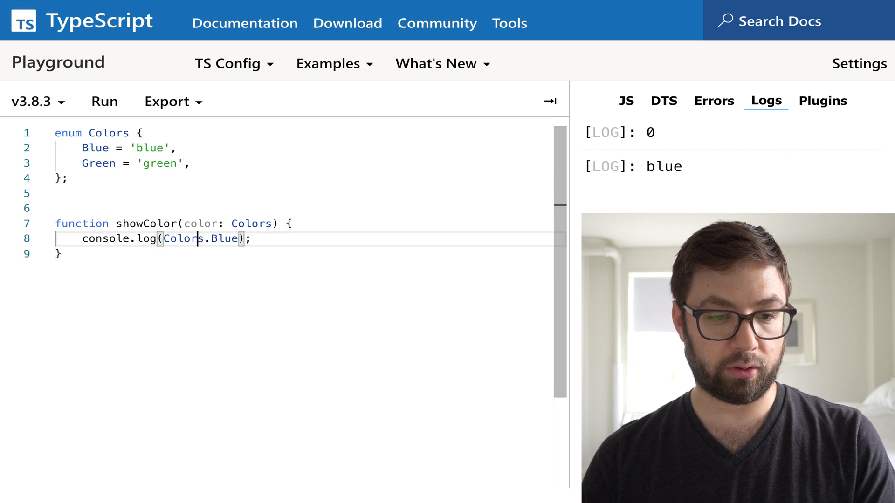
pyautogui.write('color')
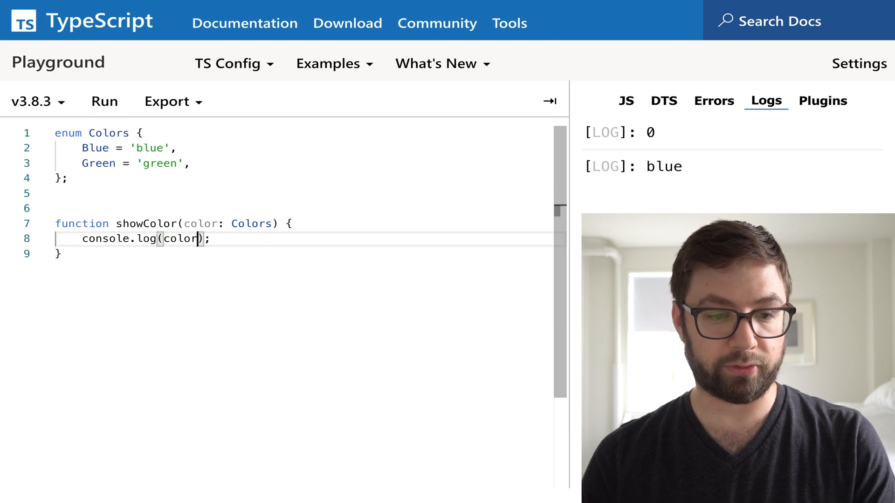
pyautogui.write('s')
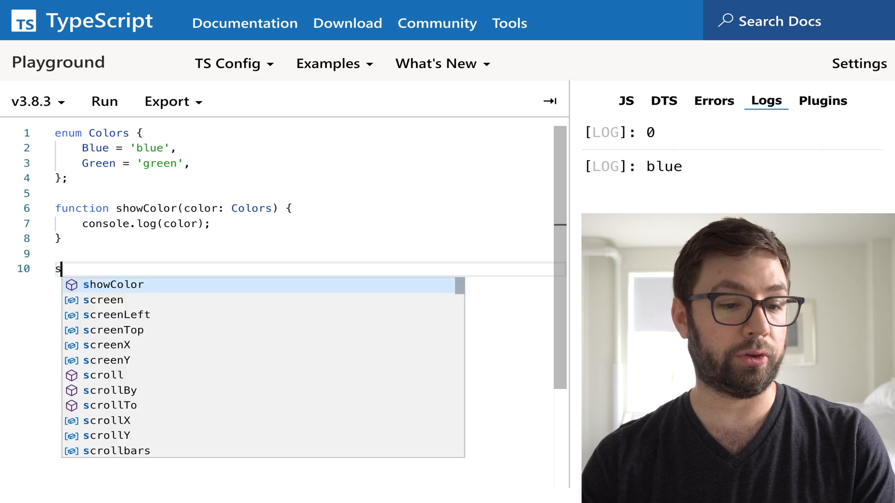
pyautogui.write('howColor(Colors.Blue);')
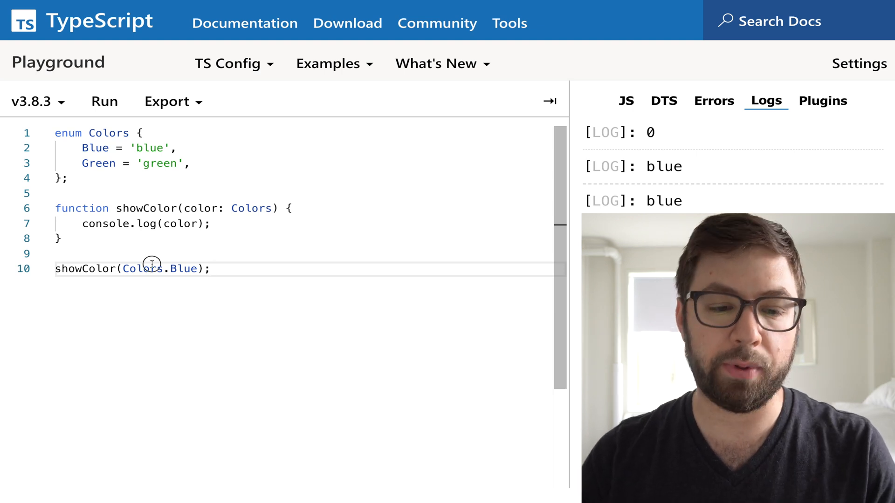
# Replace the Colors.Blue argument with the string 'blue', keeping Colors.Blue as a comment above the call
pyautogui.doubleClick(182, 269)
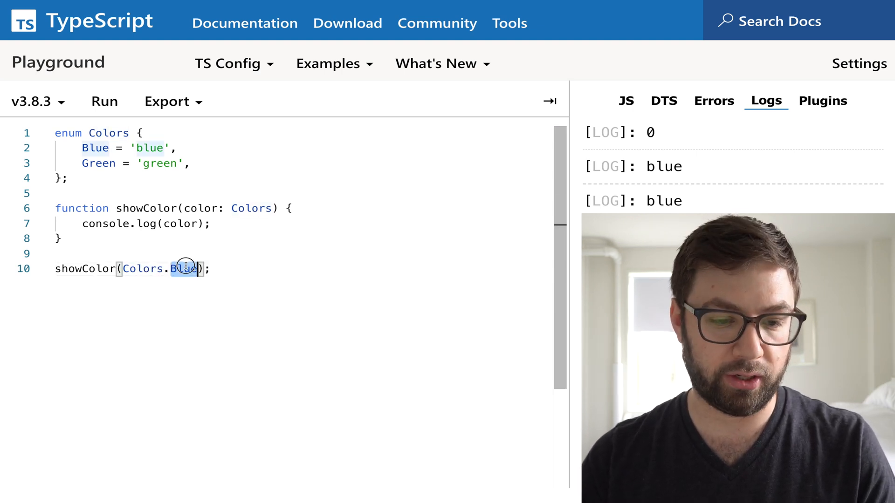
pyautogui.write("'blue'")
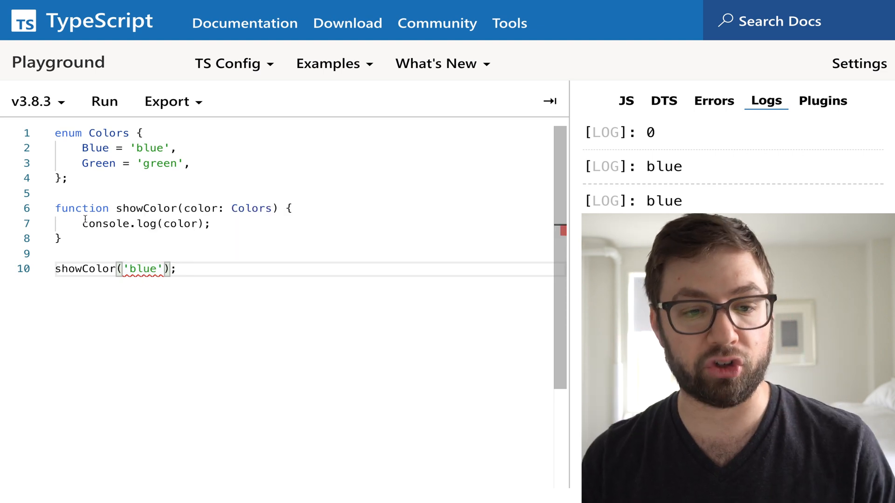
pyautogui.moveTo(252, 208)
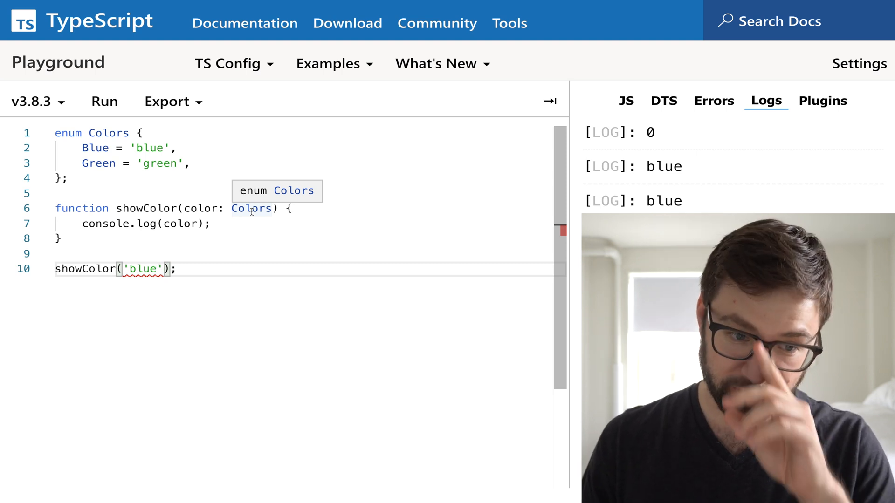
pyautogui.moveTo(143, 268)
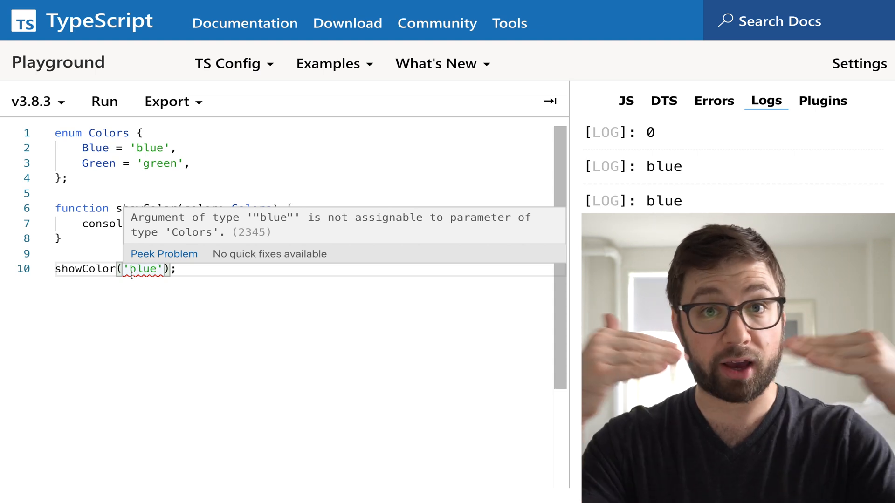
pyautogui.click(75, 253)
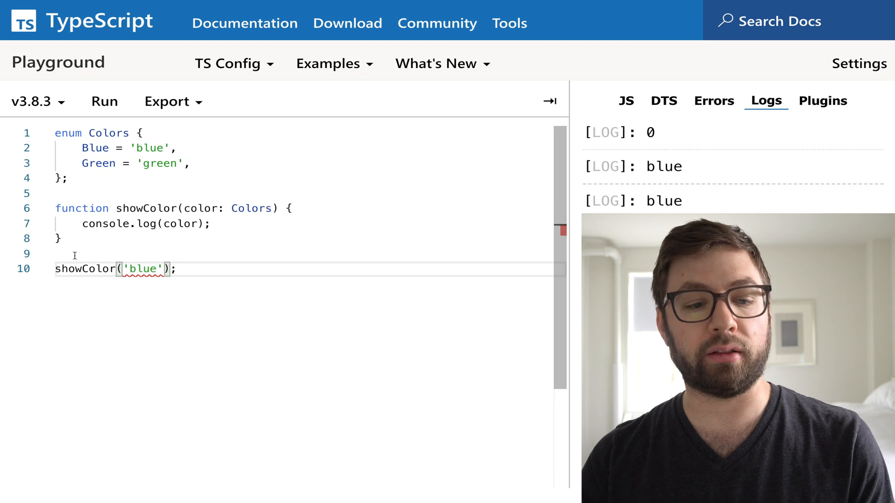
pyautogui.write('//')
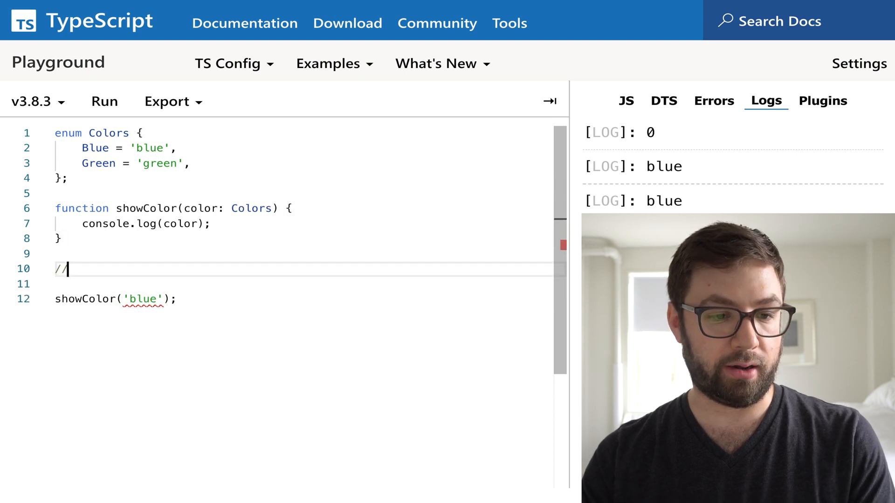
pyautogui.write('//')
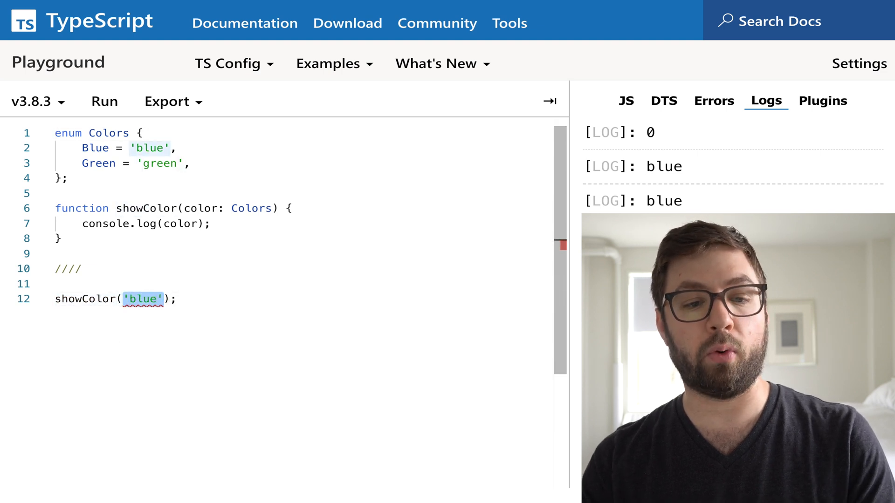
pyautogui.write('Colors.B')
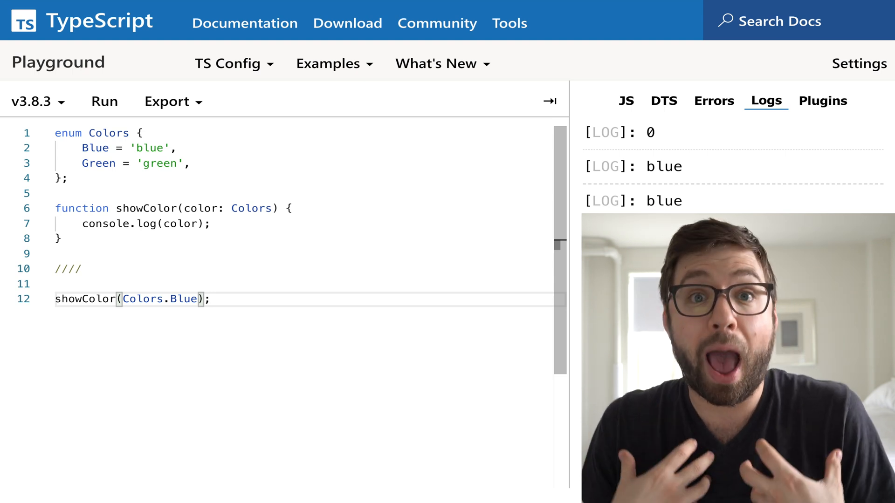
pyautogui.doubleClick(162, 299)
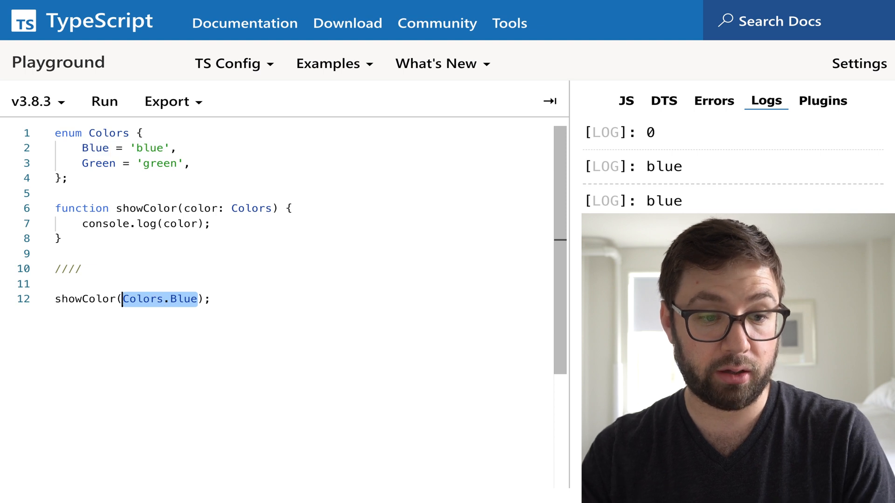
pyautogui.write("'blue'")
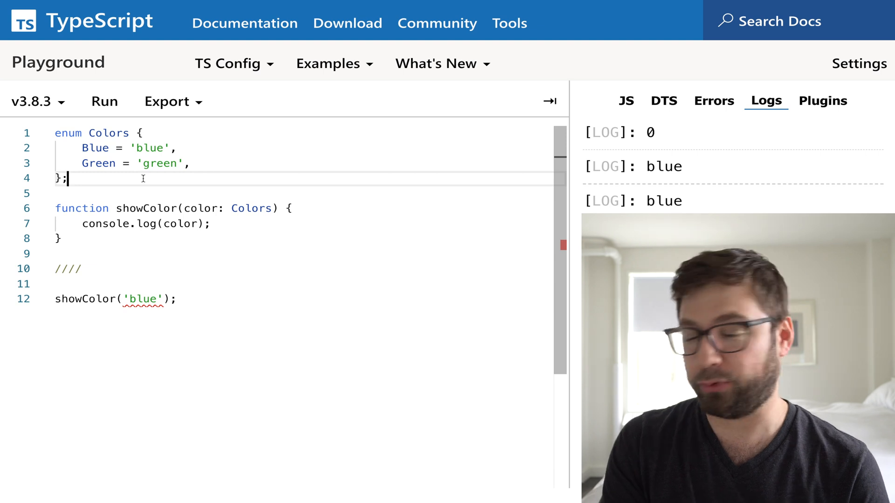
# Declare const ColorsObj = { Blue: 'blue', Green: 'green' }; below the enum
pyautogui.write('const Color')
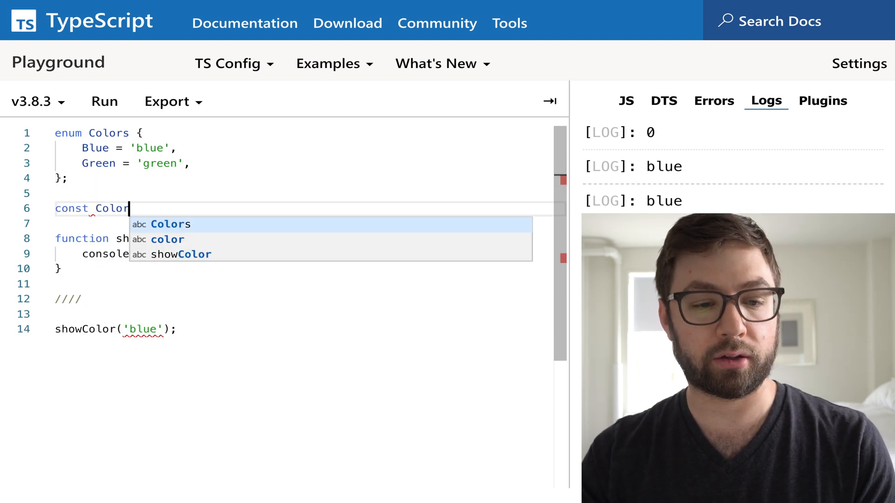
pyautogui.write('sObj = {}')
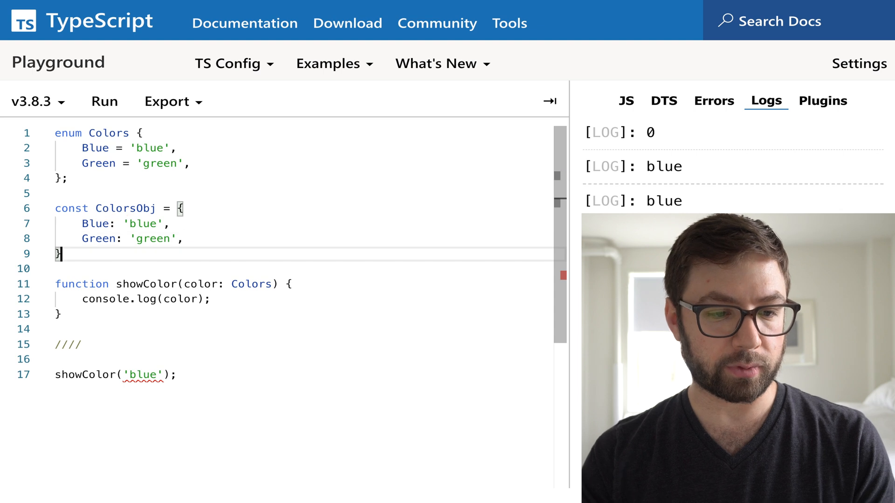
pyautogui.write(';')
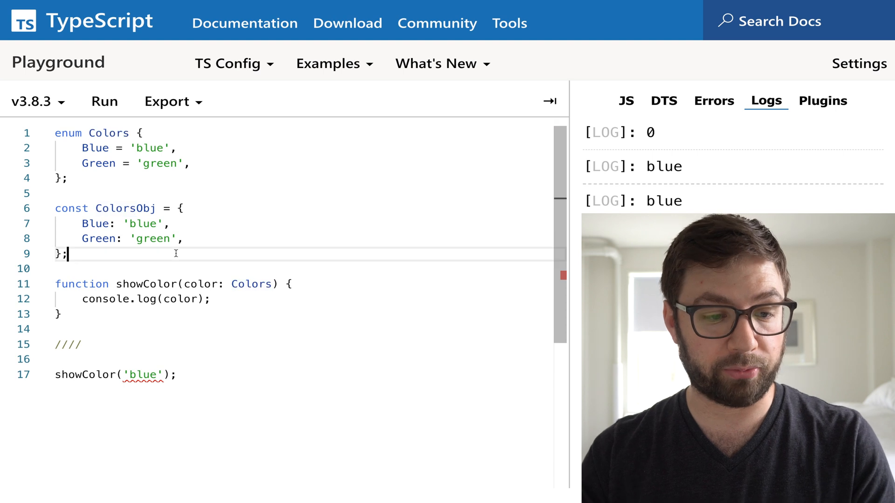
# Add type DesiredArgs = 'blue' | 'green', type showColor's parameter with it, and pass ColorsObj.Blue
pyautogui.write('type Desire')
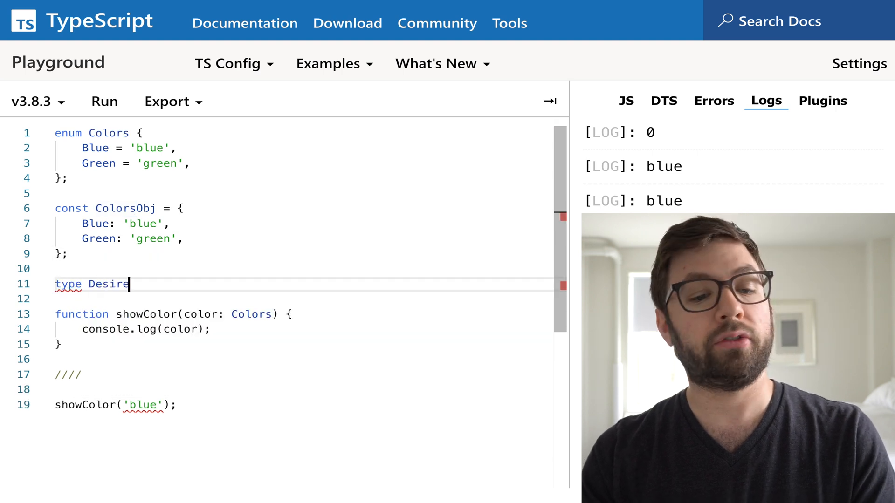
pyautogui.write("dArgs = 'g")
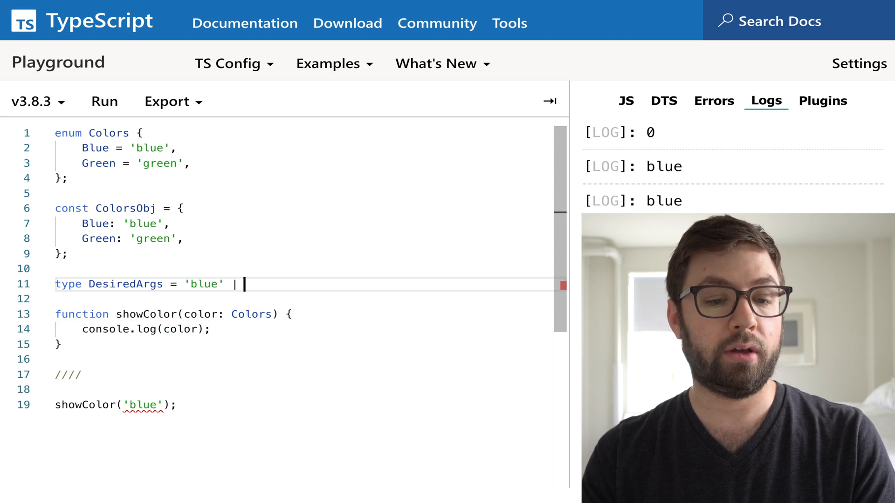
pyautogui.write("'green';")
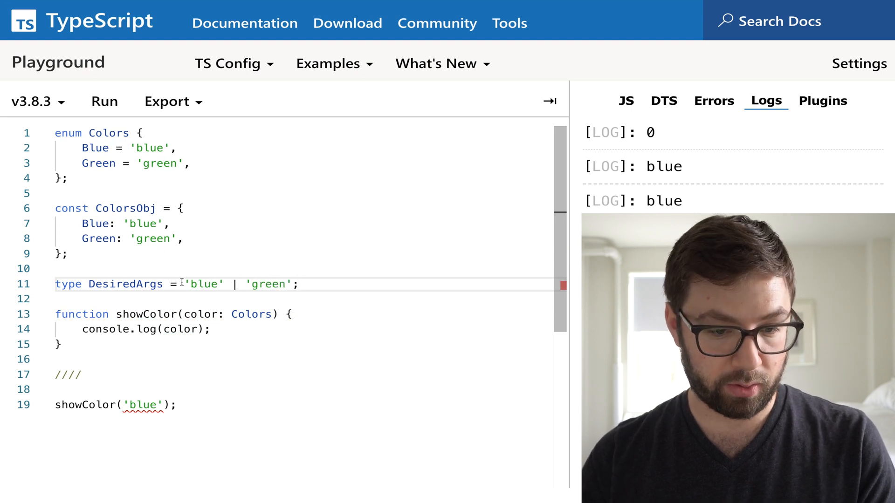
pyautogui.doubleClick(126, 284)
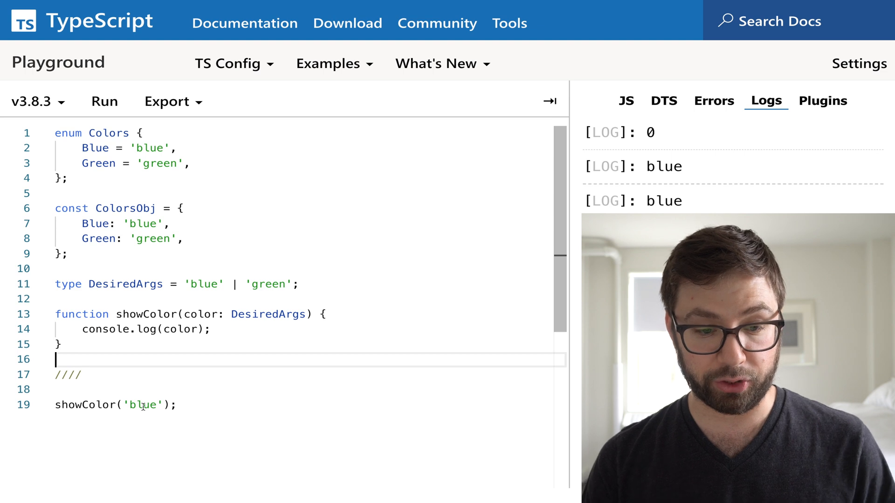
pyautogui.write('ColorsObj.B')
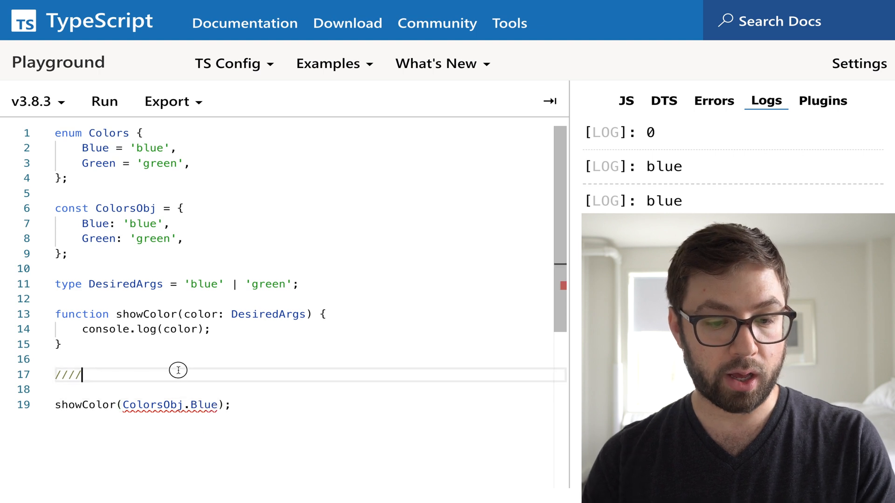
pyautogui.moveTo(175, 405)
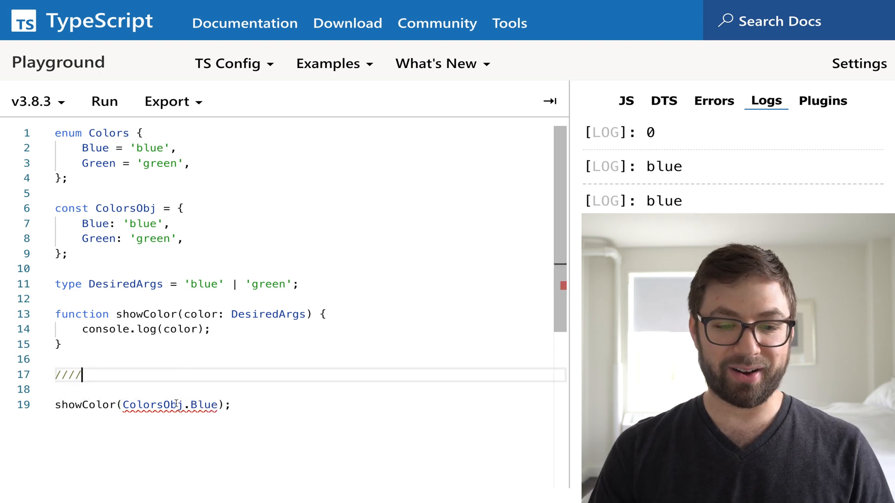
pyautogui.moveTo(166, 405)
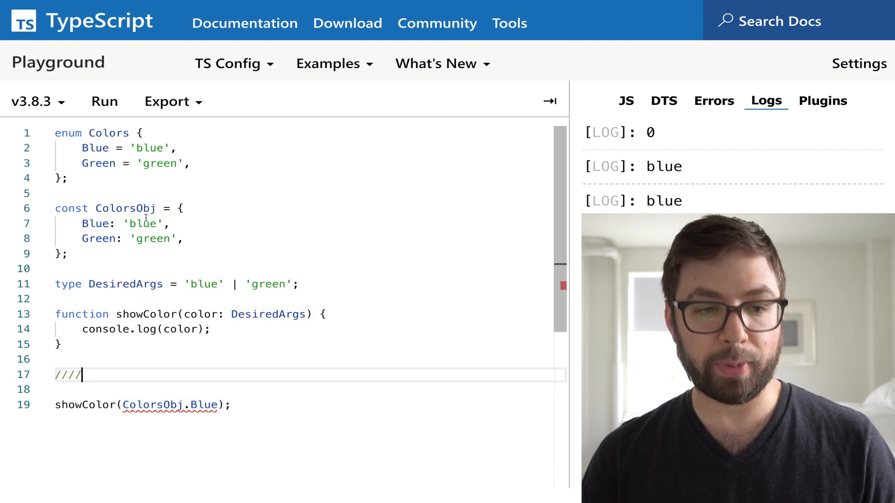
# Add type ColorsObjType = typeof ColorsObj; on a new line below the object
pyautogui.press('Enter')
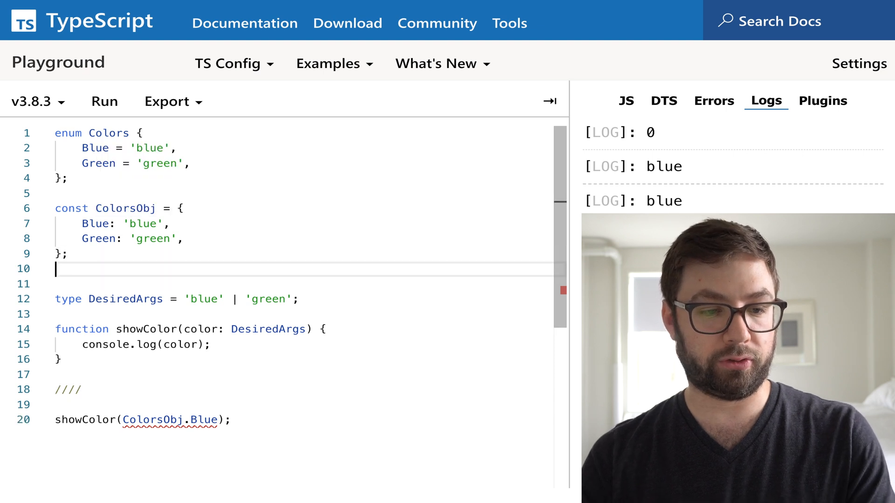
pyautogui.write('type ColorsObjType =')
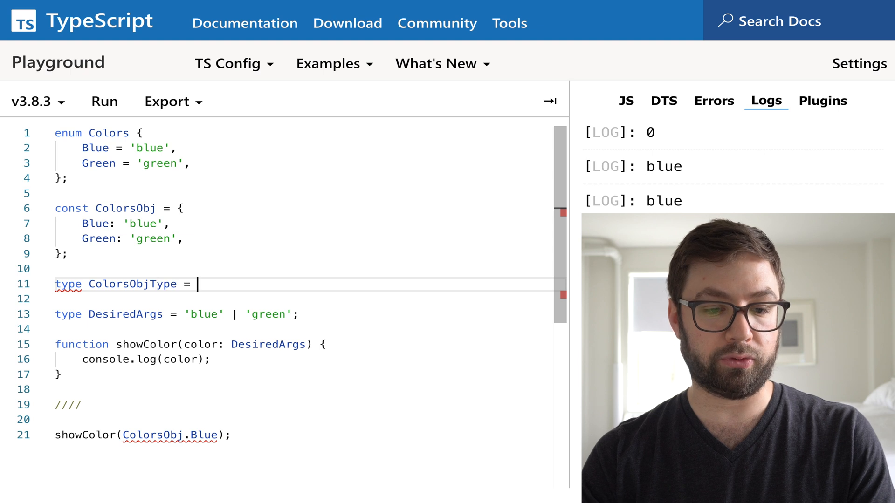
pyautogui.write('typeof ColorsObj;')
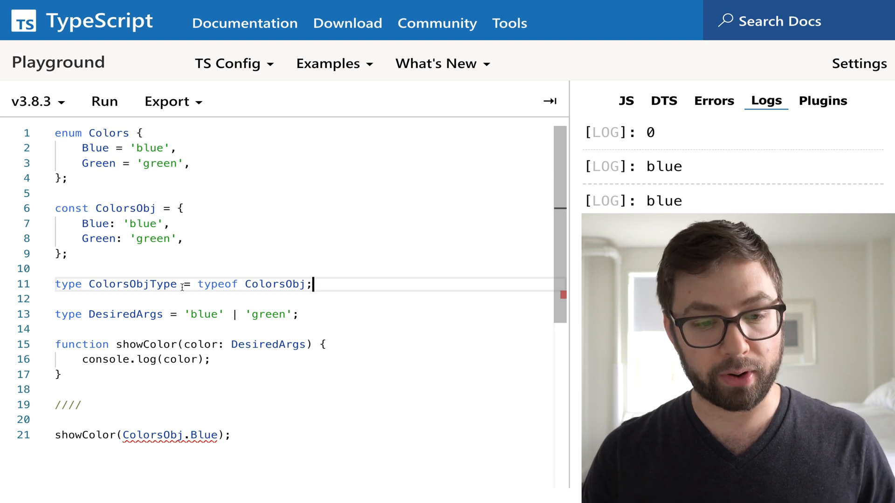
pyautogui.moveTo(133, 284)
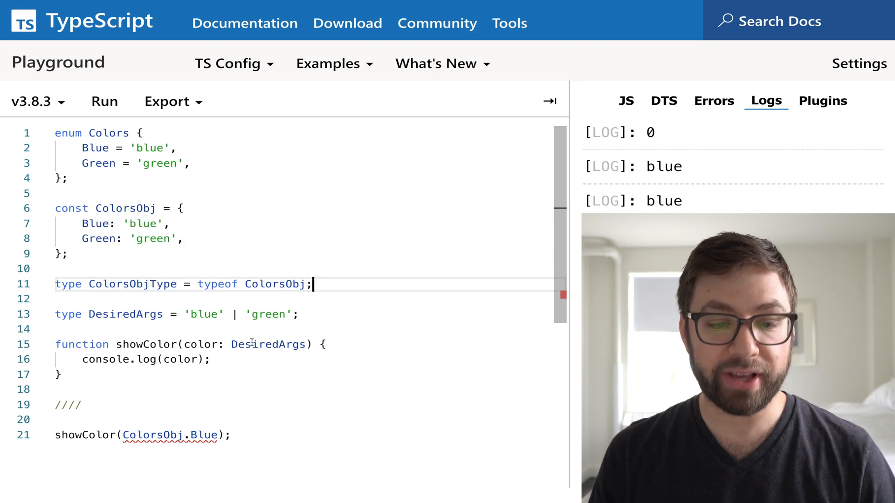
pyautogui.moveTo(268, 344)
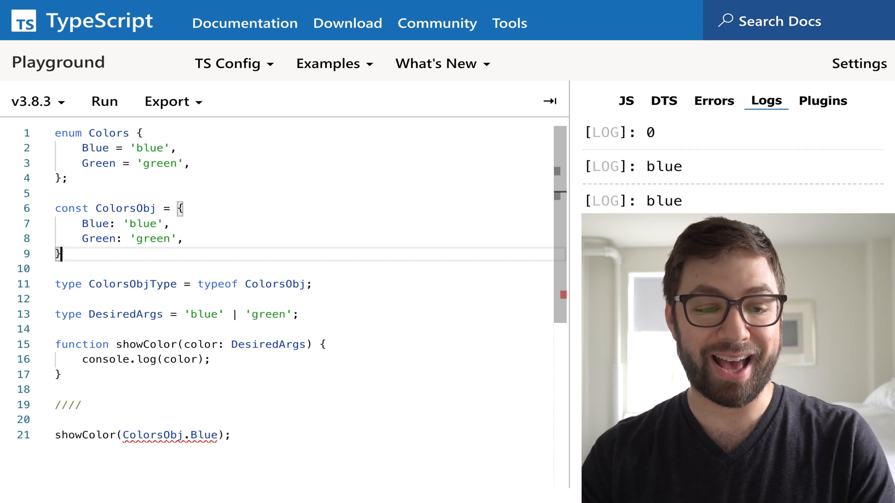
# Append as const to ColorsObj, pass ColorsObj.Blue to showColor, and inspect the ColorsObj references
pyautogui.write('as const;')
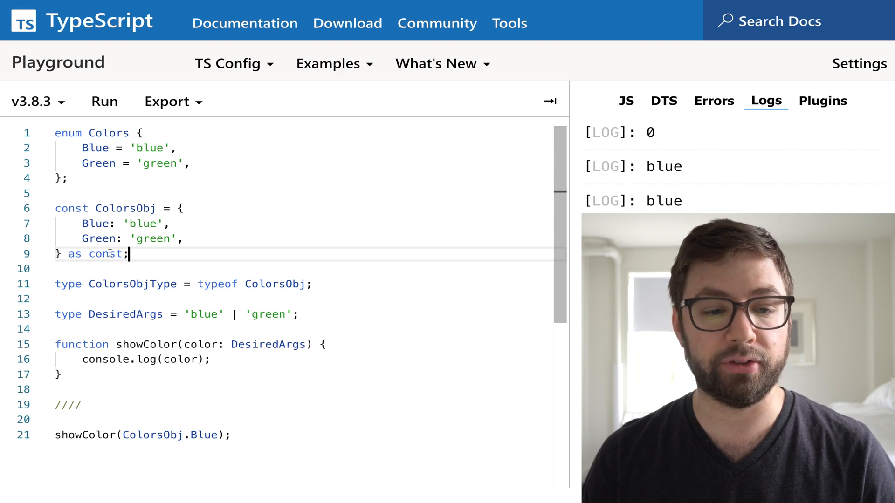
pyautogui.moveTo(98, 239)
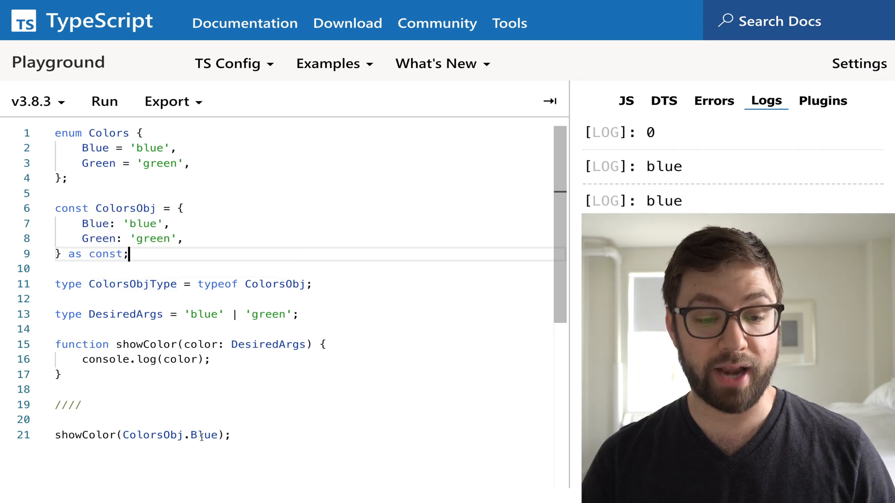
pyautogui.moveTo(202, 436)
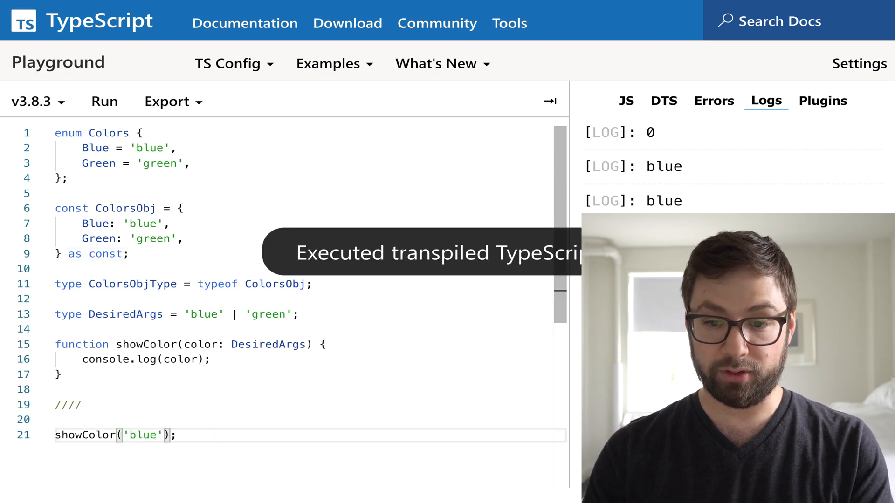
pyautogui.write('ColorsObj.Blue')
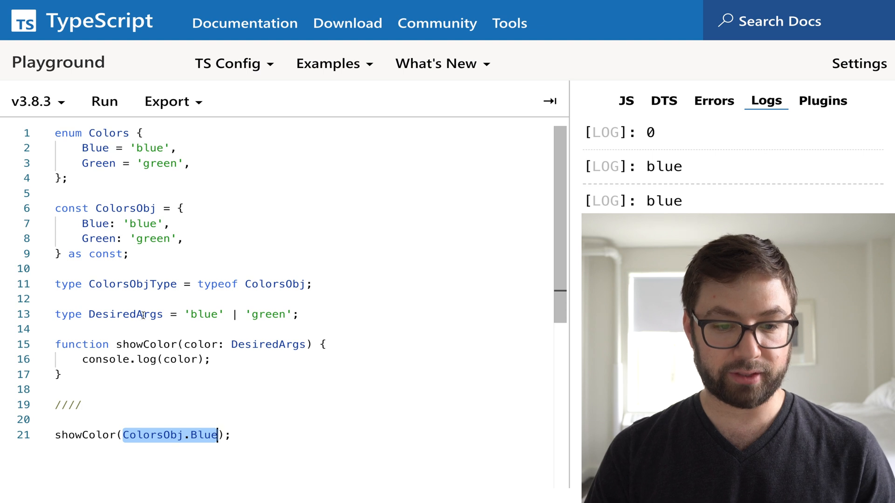
pyautogui.doubleClick(126, 314)
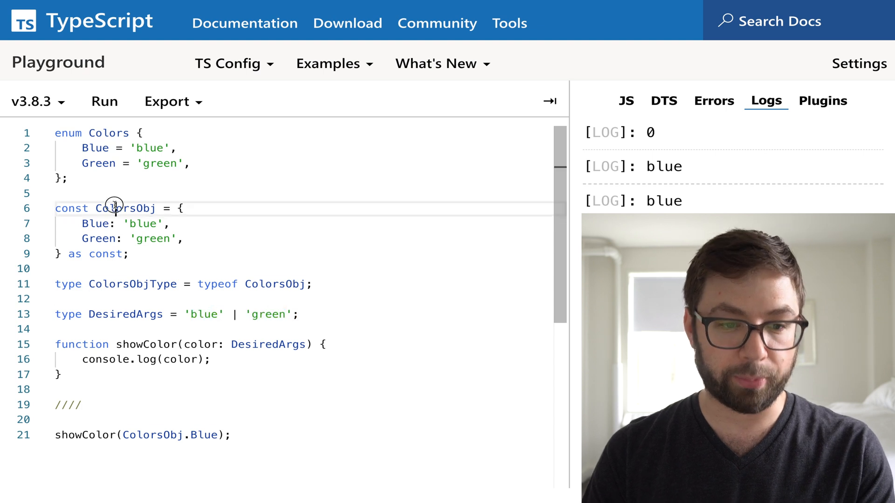
pyautogui.doubleClick(124, 208)
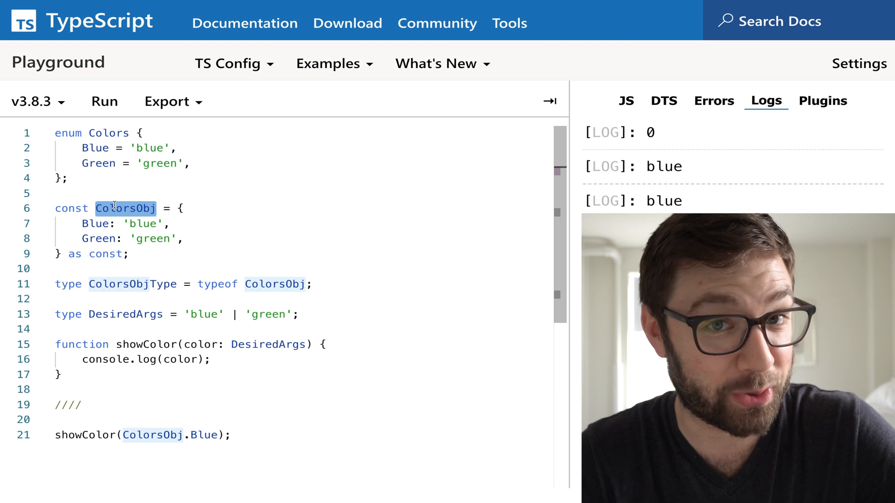
pyautogui.doubleClick(126, 315)
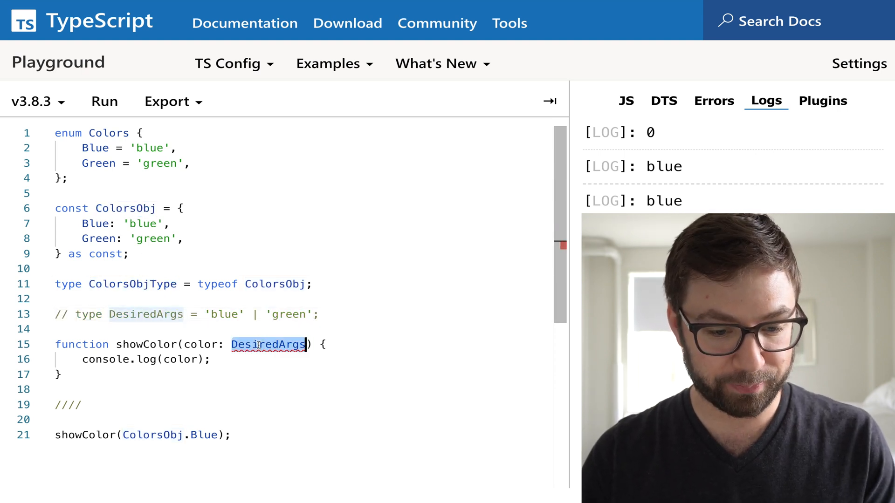
# Type showColor's parameter as ColorsObjType, defined as typeof ColorsObj[keyof typeof ColorsObj]
pyautogui.write('ColorsObjType')
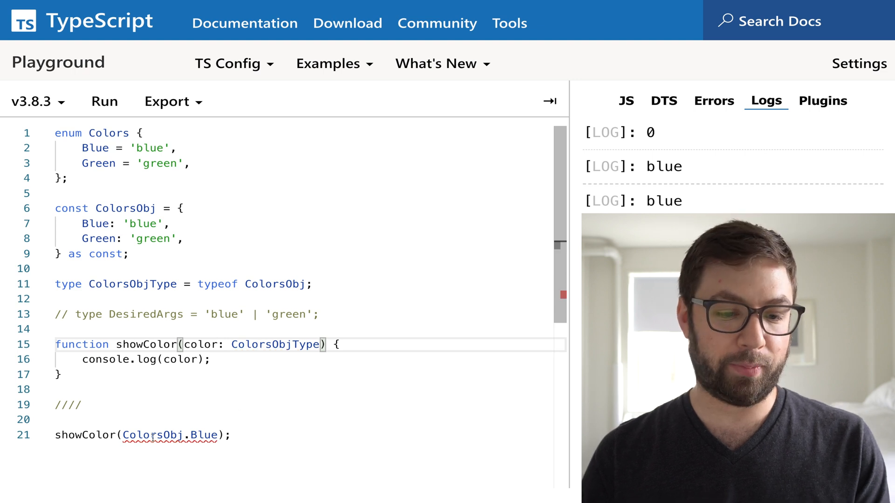
pyautogui.moveTo(152, 435)
pyautogui.write('keyof ')
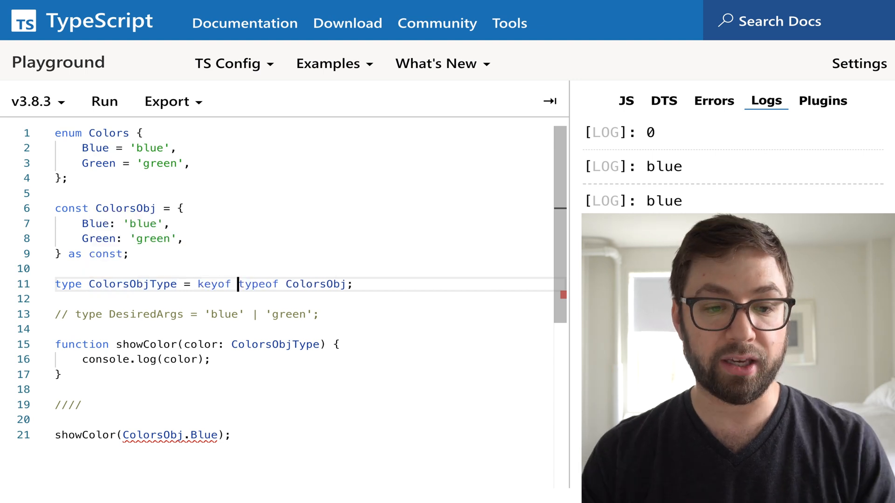
pyautogui.moveTo(132, 285)
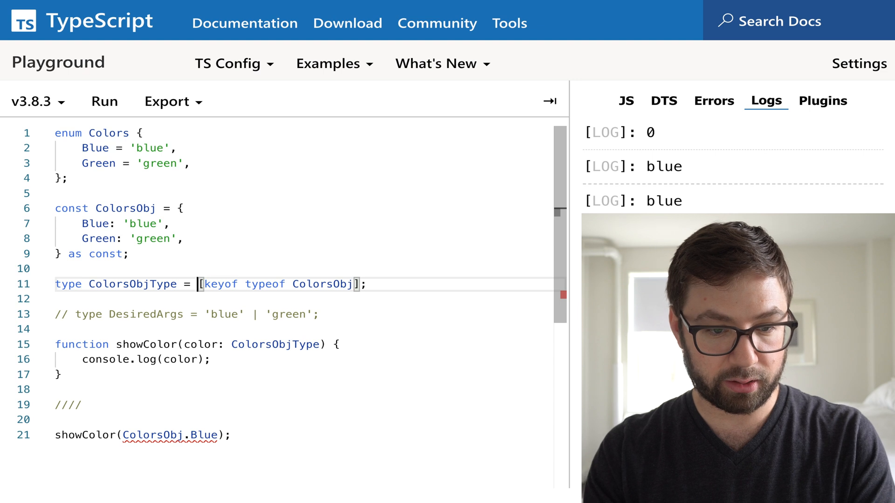
pyautogui.write('ColorsObj')
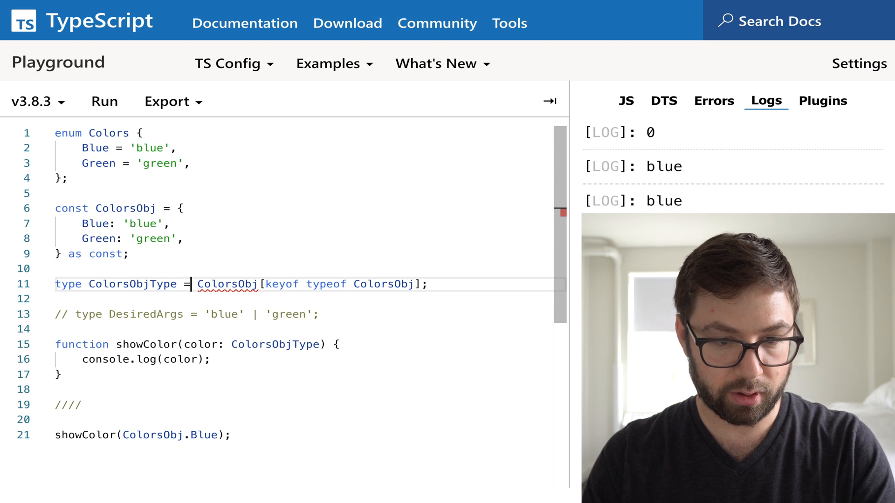
pyautogui.write('typeof')
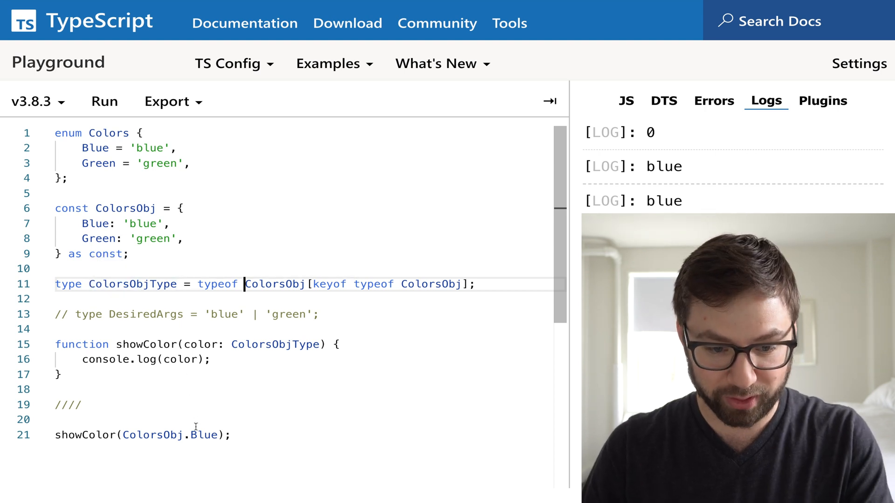
pyautogui.click(106, 101)
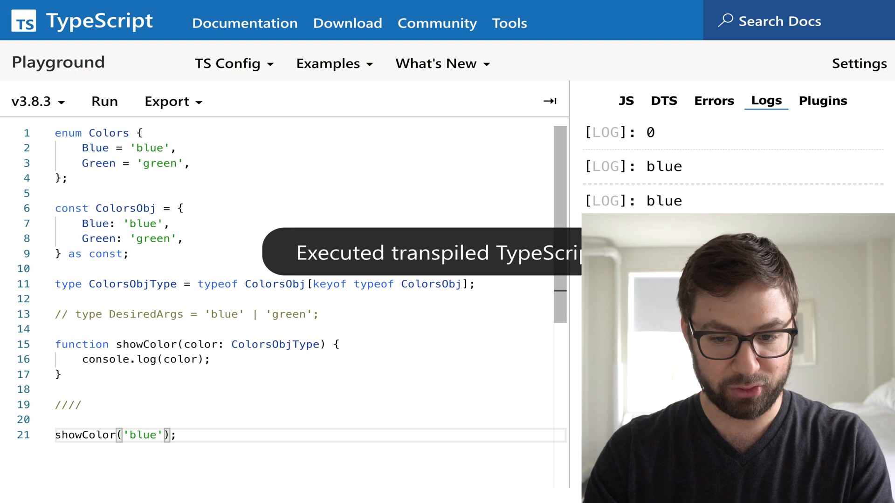
pyautogui.write('ColorsObj.Blue')
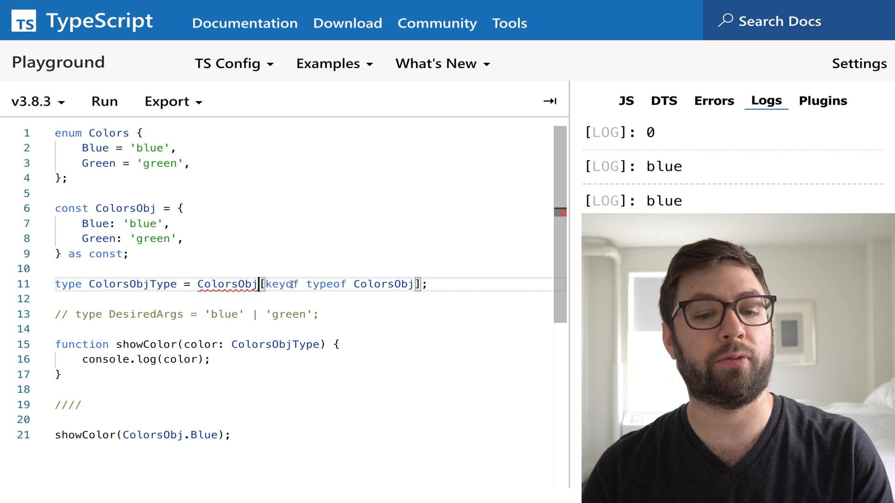
pyautogui.doubleClick(383, 285)
pyautogui.write(' typeof')
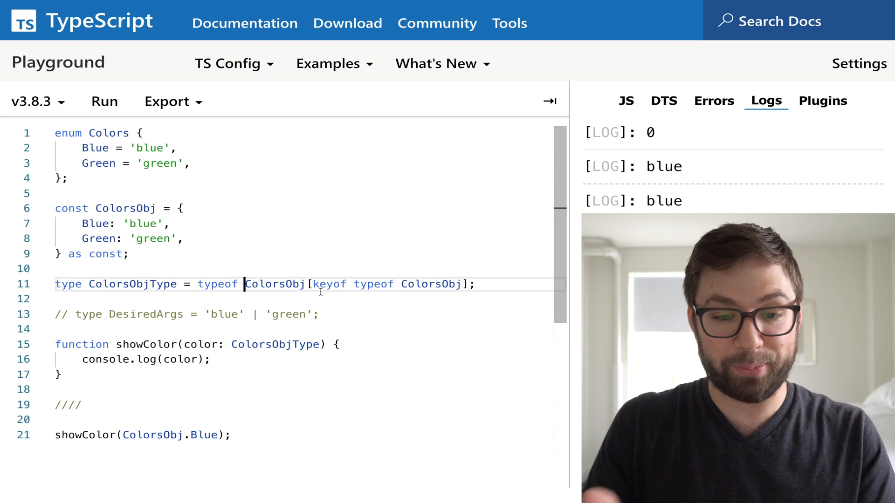
pyautogui.doubleClick(329, 284)
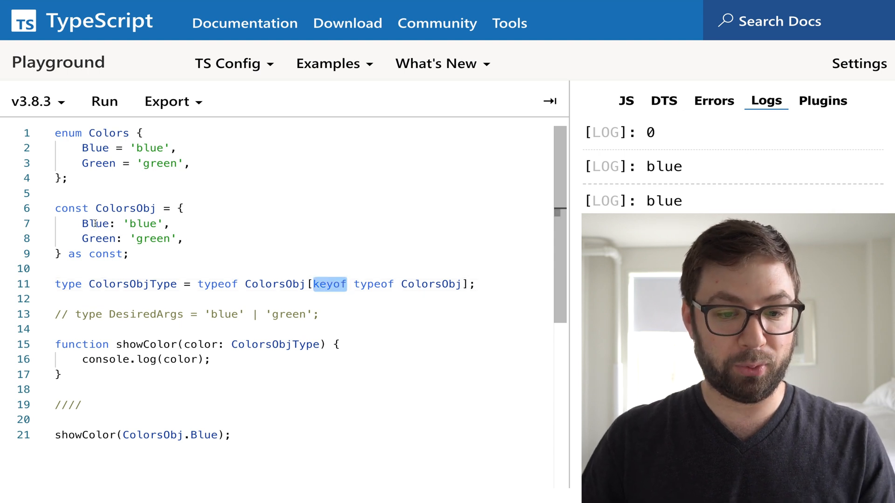
pyautogui.doubleClick(273, 284)
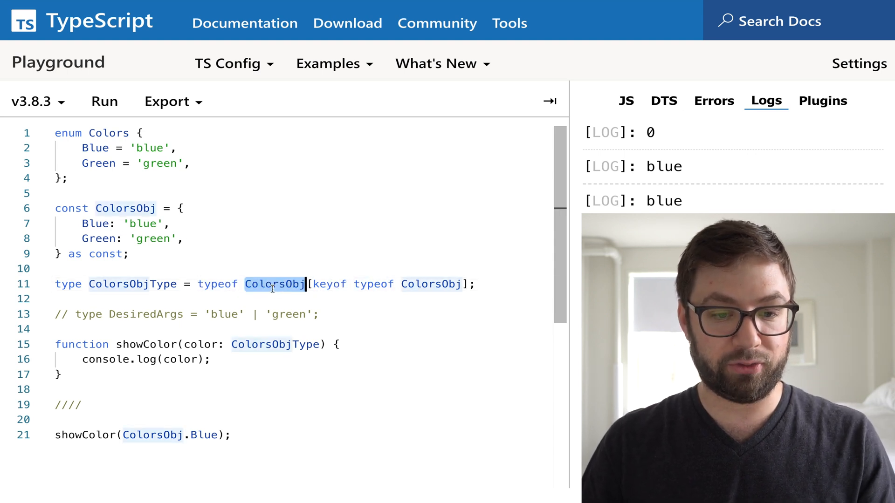
pyautogui.doubleClick(329, 284)
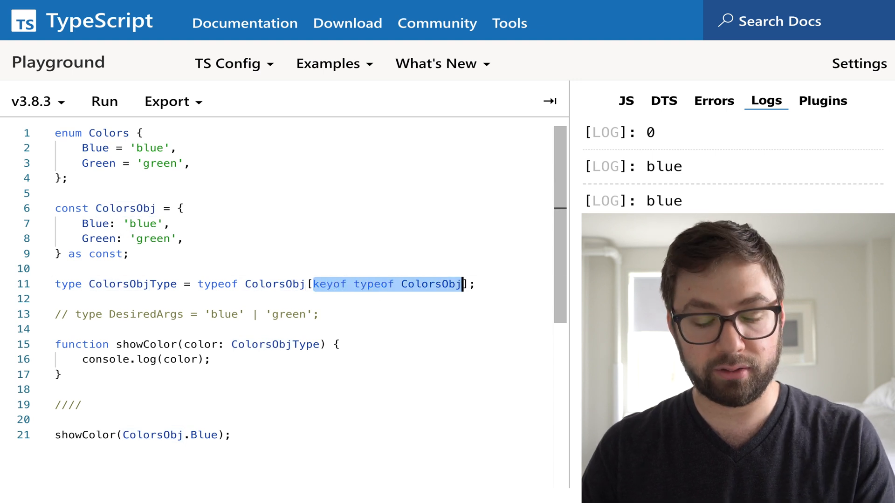
pyautogui.press('Backspace')
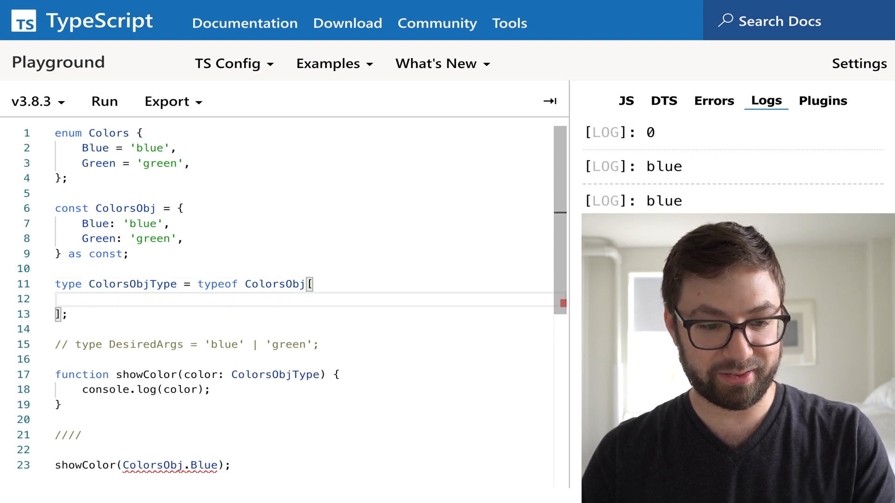
# Move keyof typeof ColorsObj onto its own line with a // 'Blue' | 'Green' note and remove the DesiredArgs comment
pyautogui.write('keyof typeof ColorsObj];')
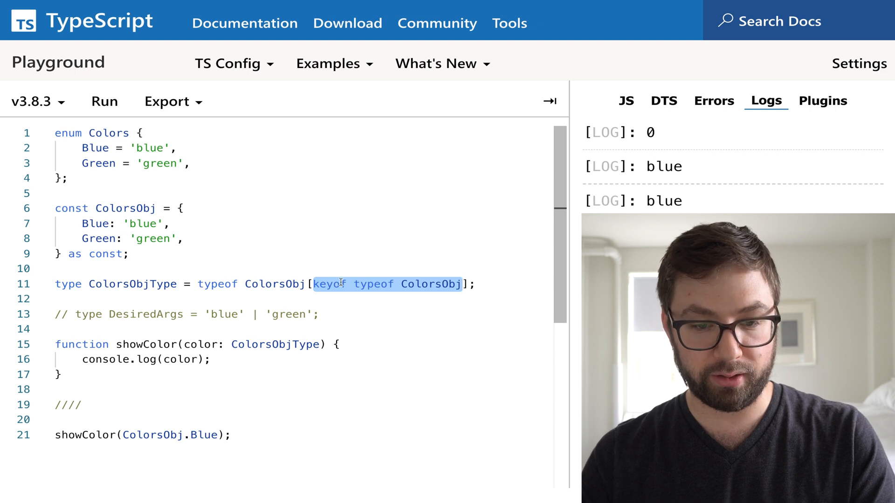
pyautogui.press('Backspace')
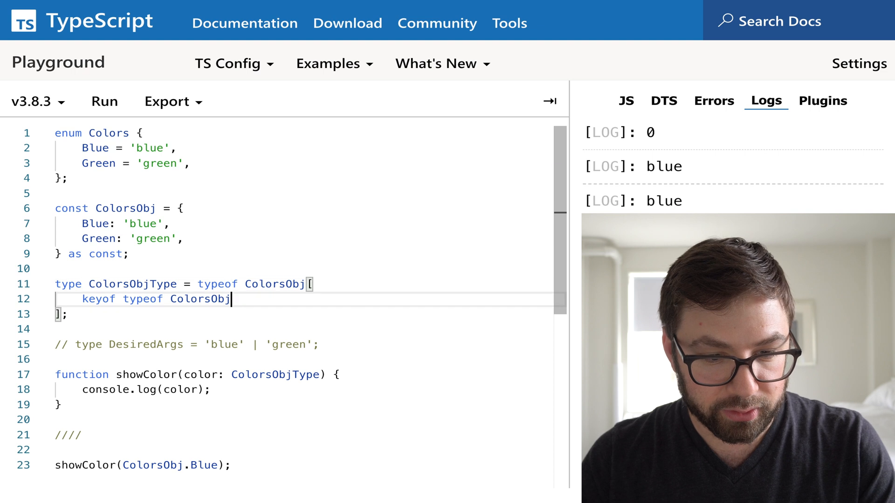
pyautogui.write("// Blue' | 'Green'")
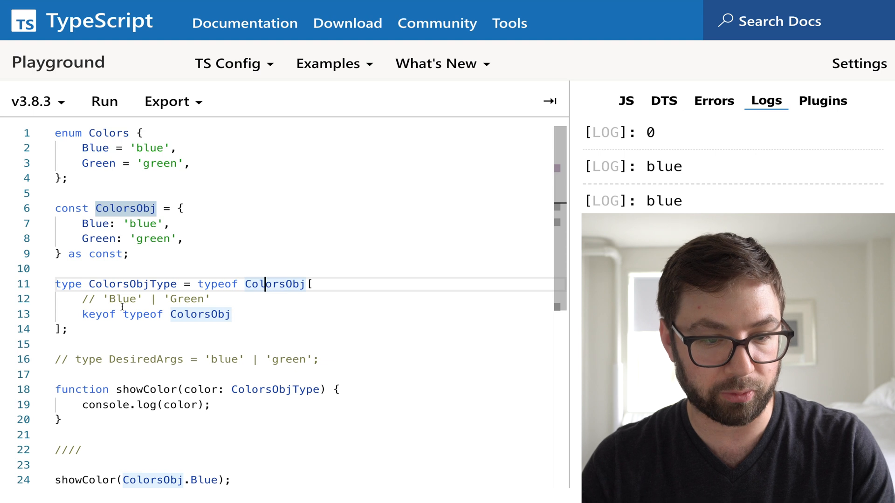
pyautogui.click(140, 223)
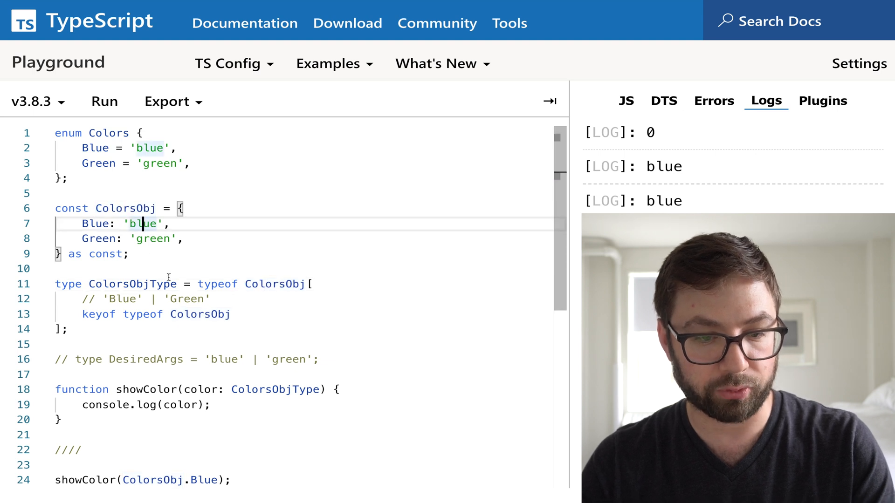
pyautogui.moveTo(274, 302)
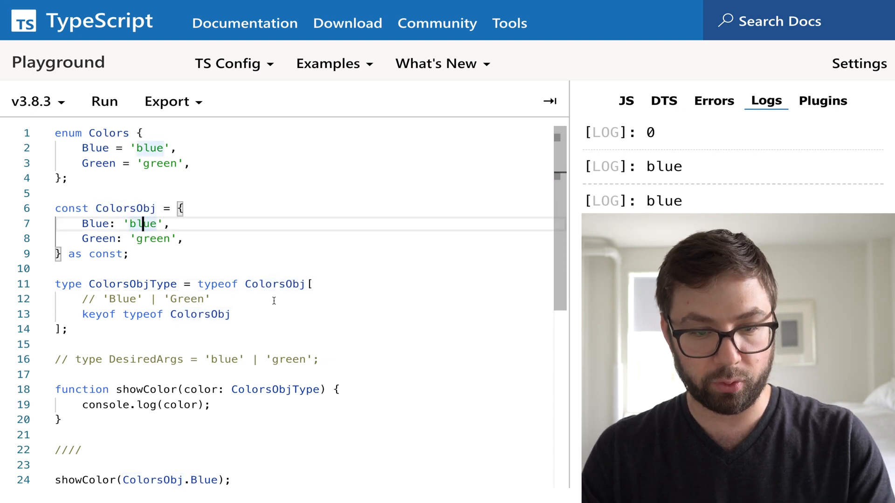
pyautogui.doubleClick(217, 285)
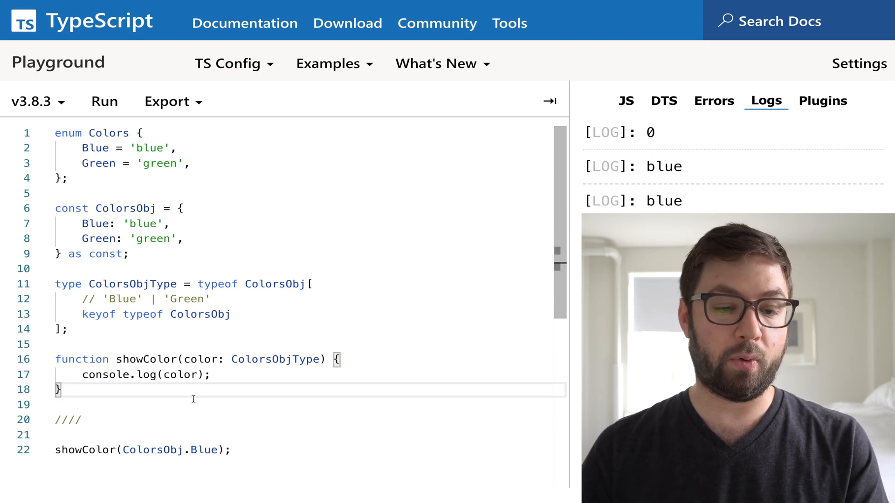
pyautogui.doubleClick(145, 360)
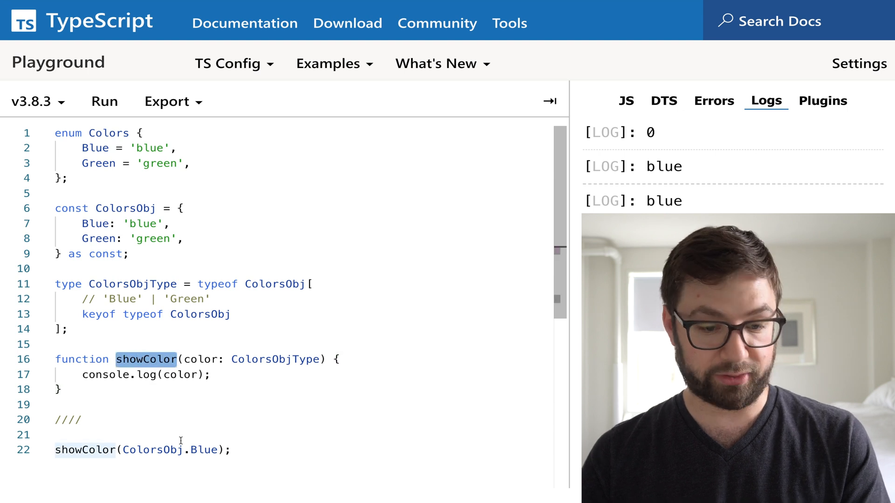
pyautogui.doubleClick(169, 449)
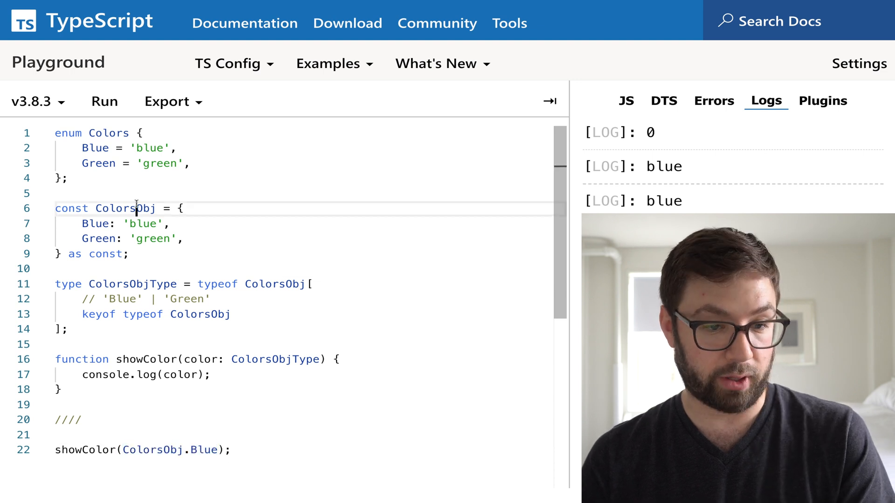
# Export the Colors object and Colors type, and call showColor with 'blue'
pyautogui.press('Backspace')
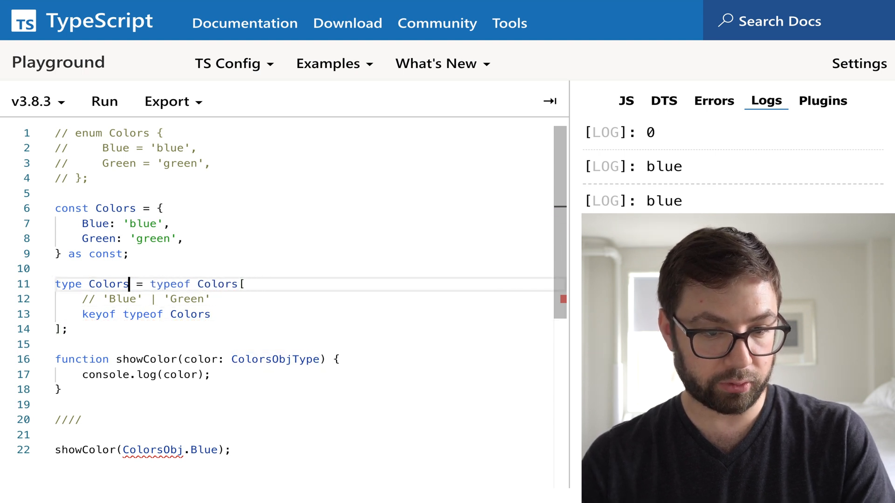
pyautogui.click(320, 360)
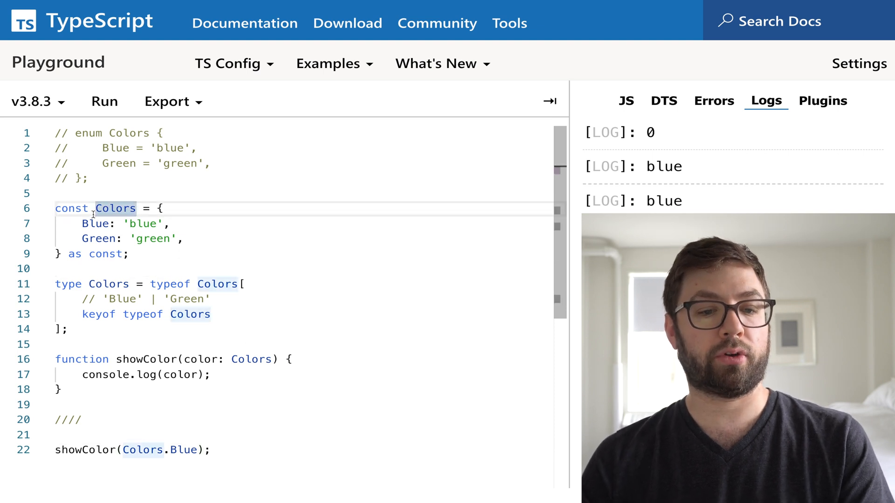
pyautogui.write('export')
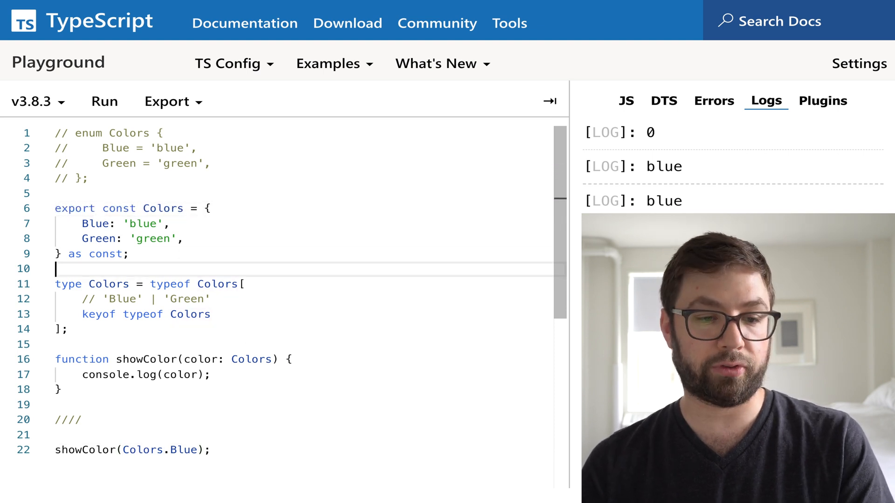
pyautogui.write('export')
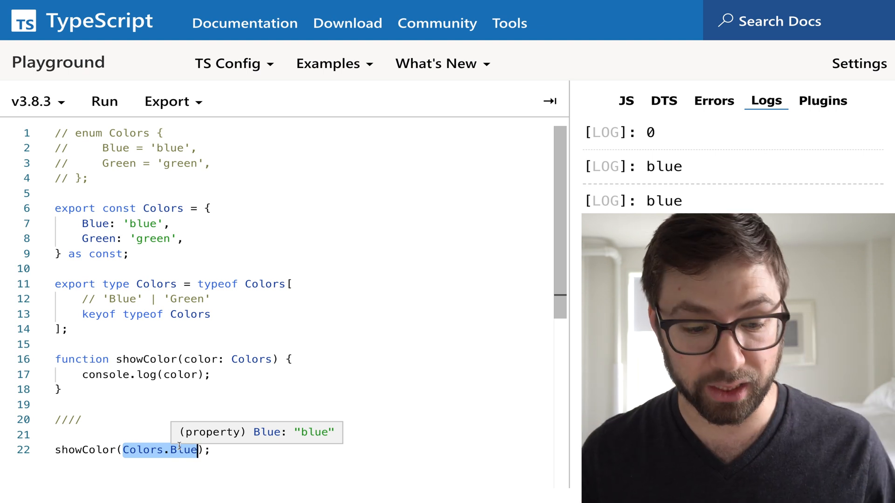
pyautogui.write("'blue'")
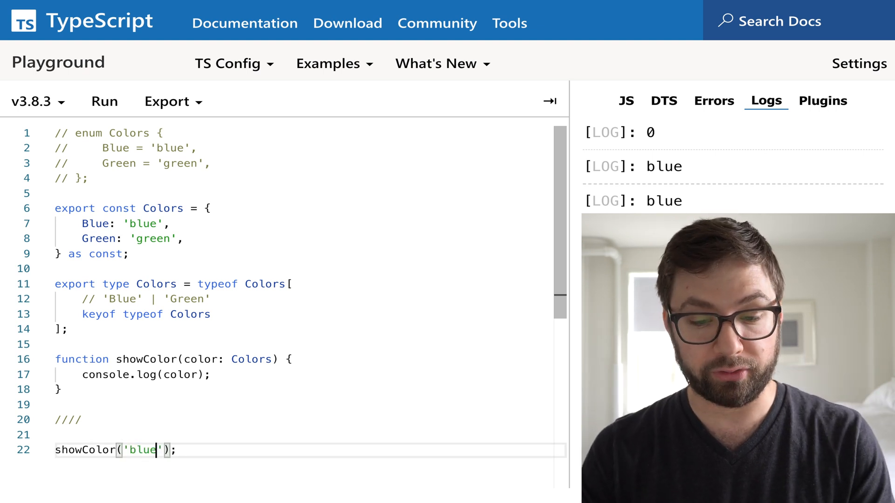